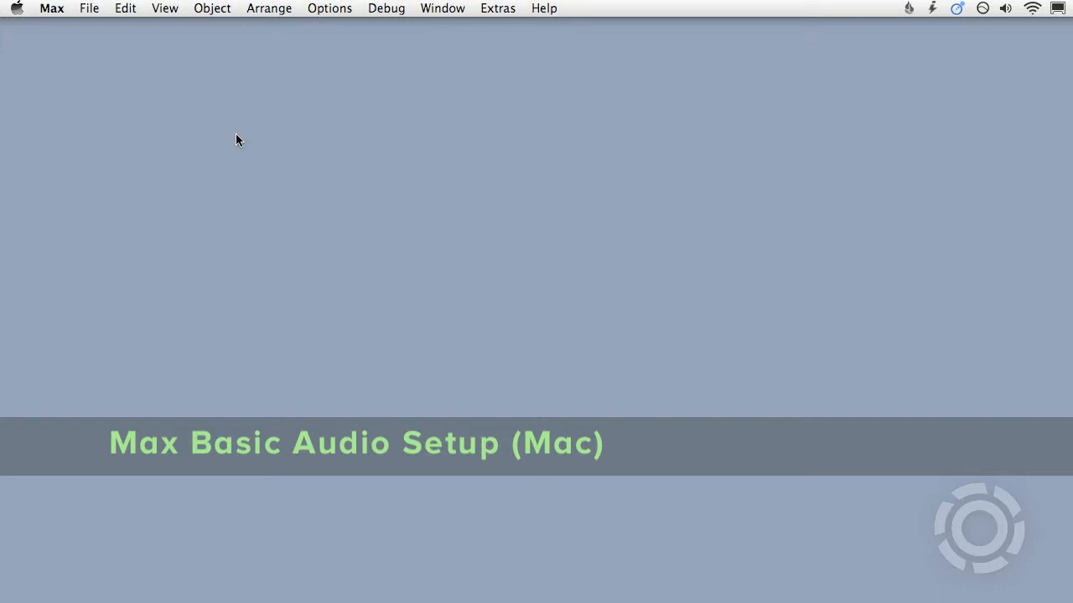
- Show the Audio Status window from the Options menu, with audio off and no driver chosen
click(329, 8)
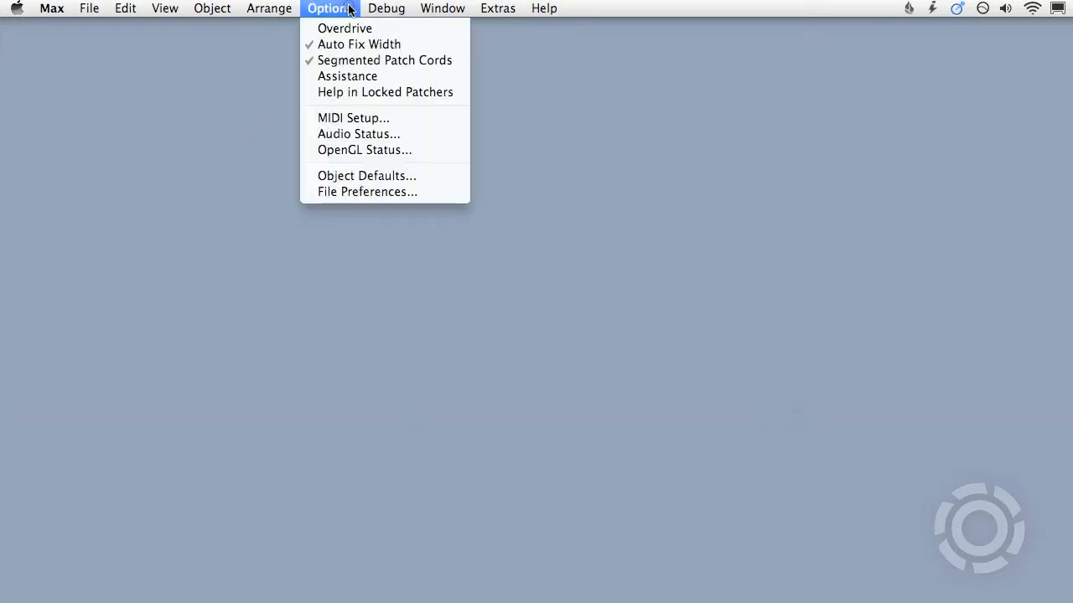
mouse_move(358, 134)
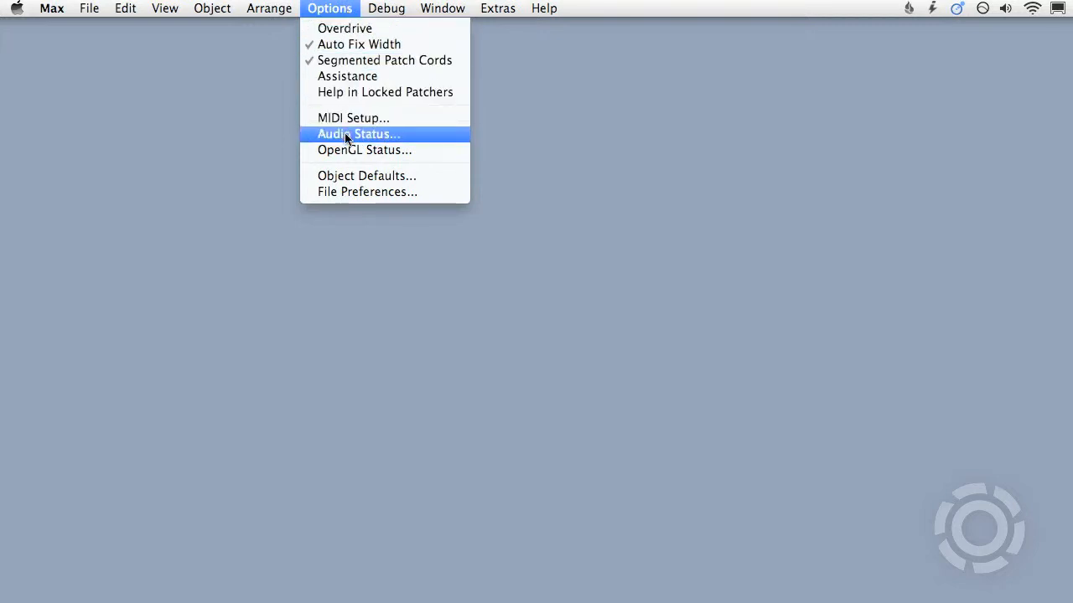
click(359, 134)
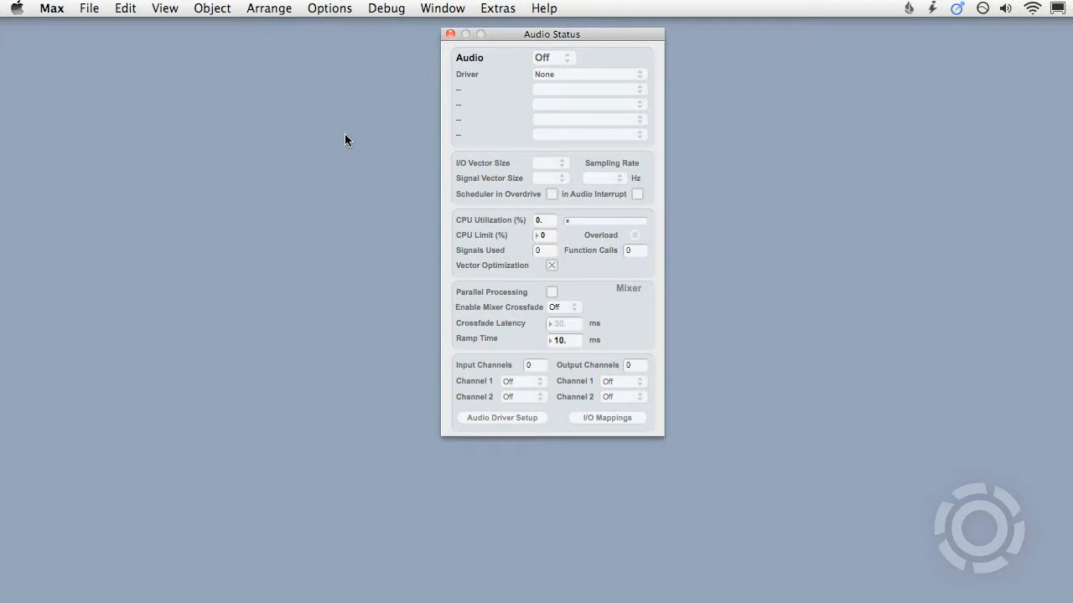
mouse_move(561, 84)
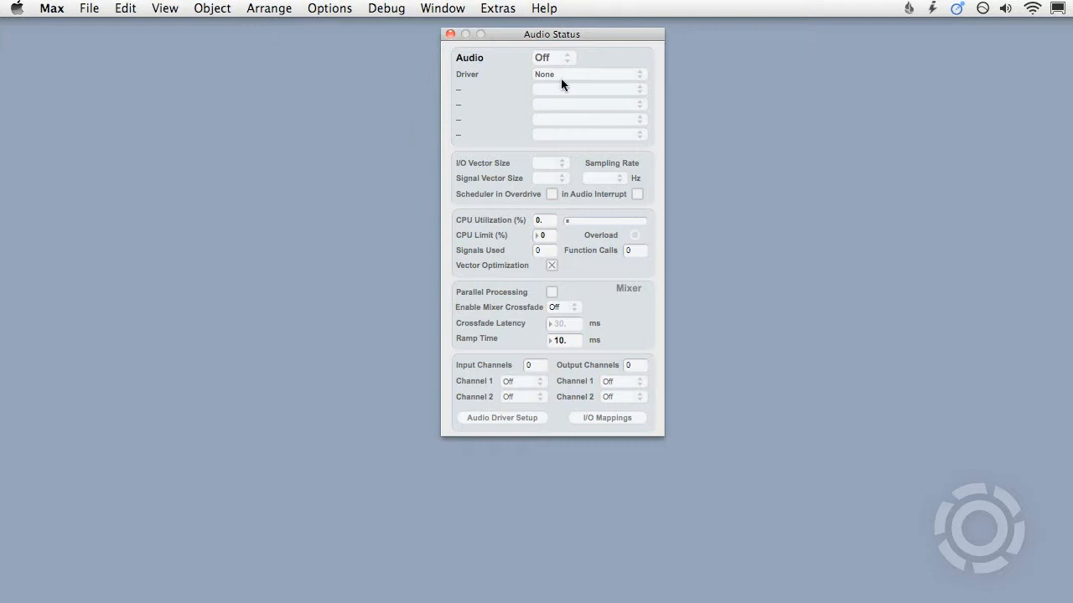
- Choose Core Audio as the driver and MOTU Traveler as the output device
click(586, 73)
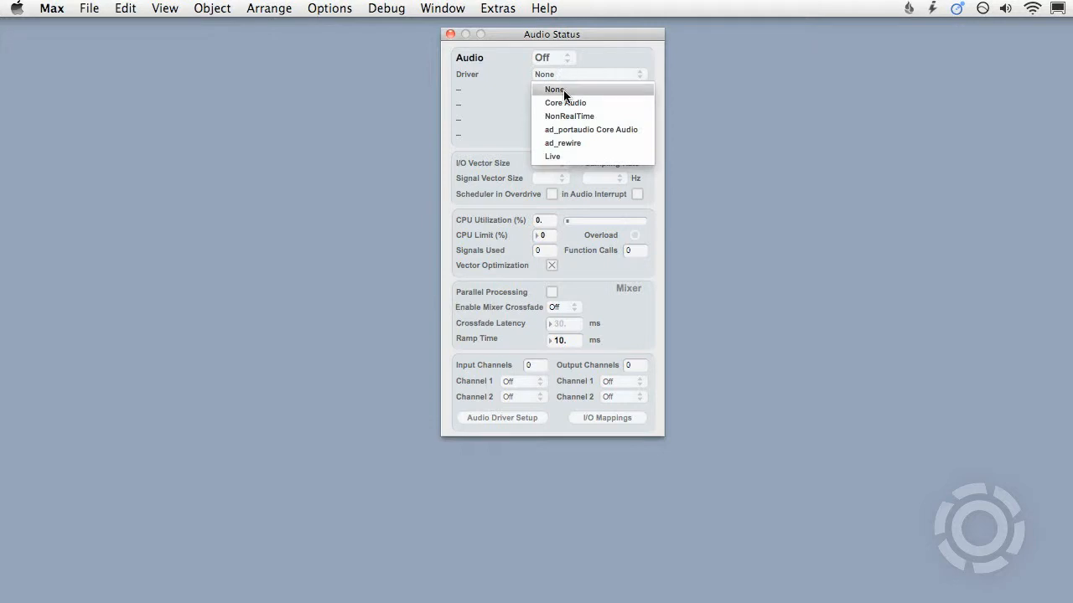
click(567, 102)
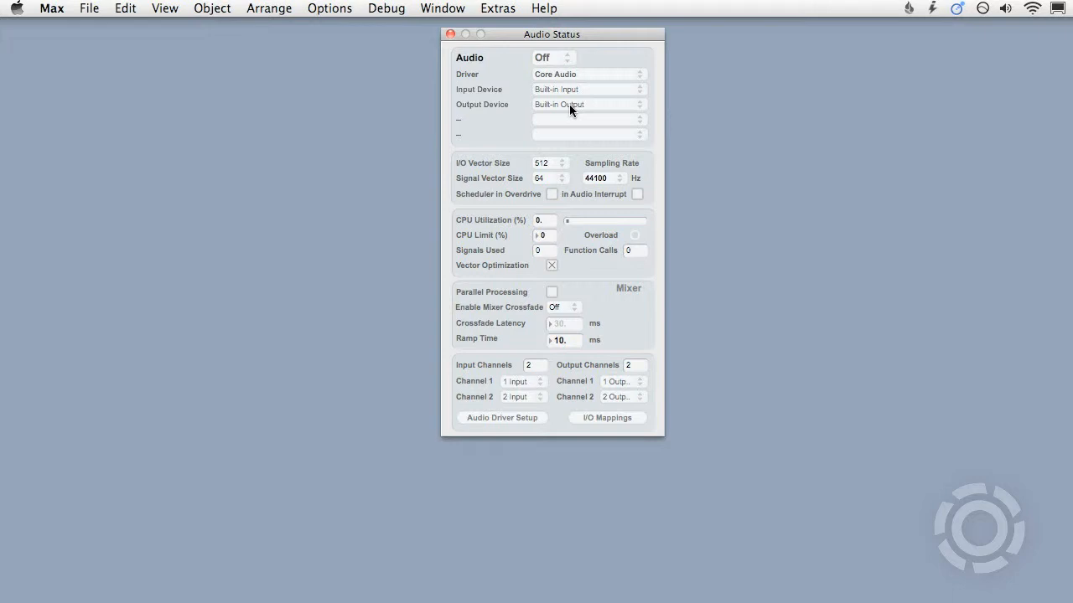
click(589, 104)
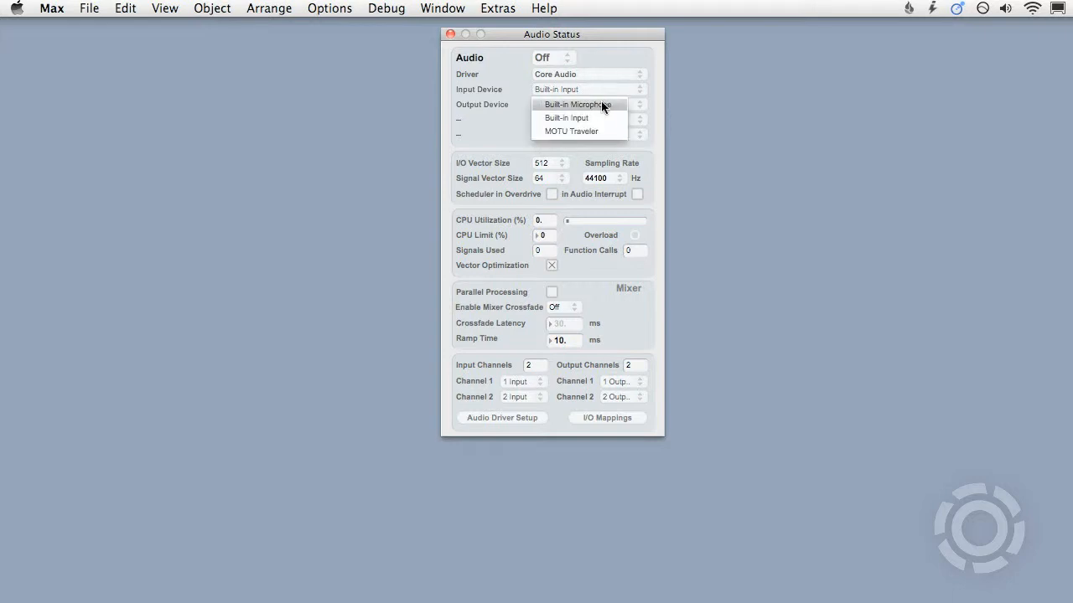
mouse_move(600, 117)
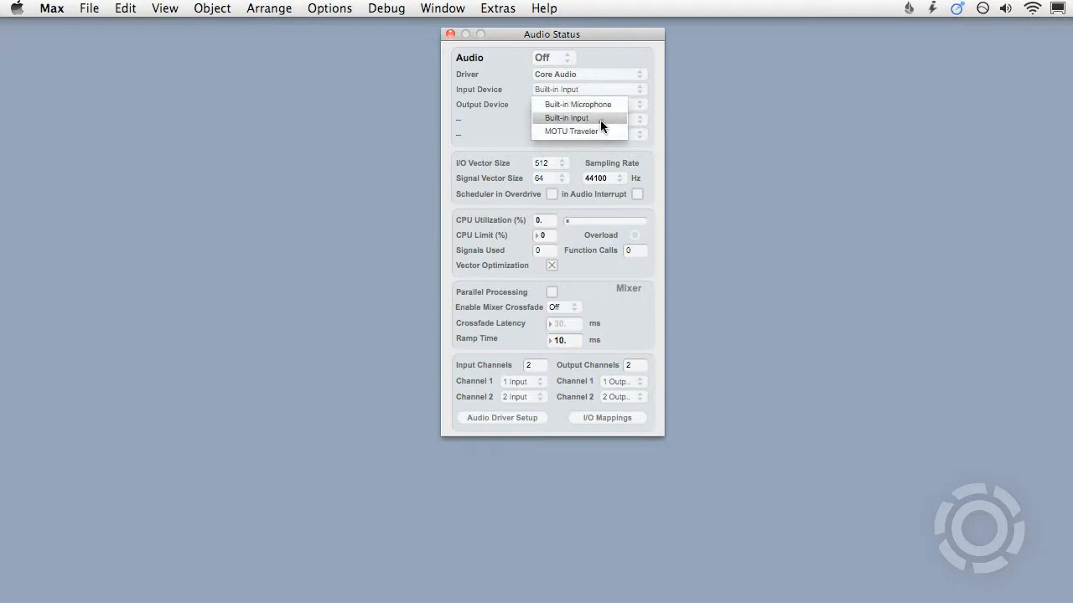
click(590, 104)
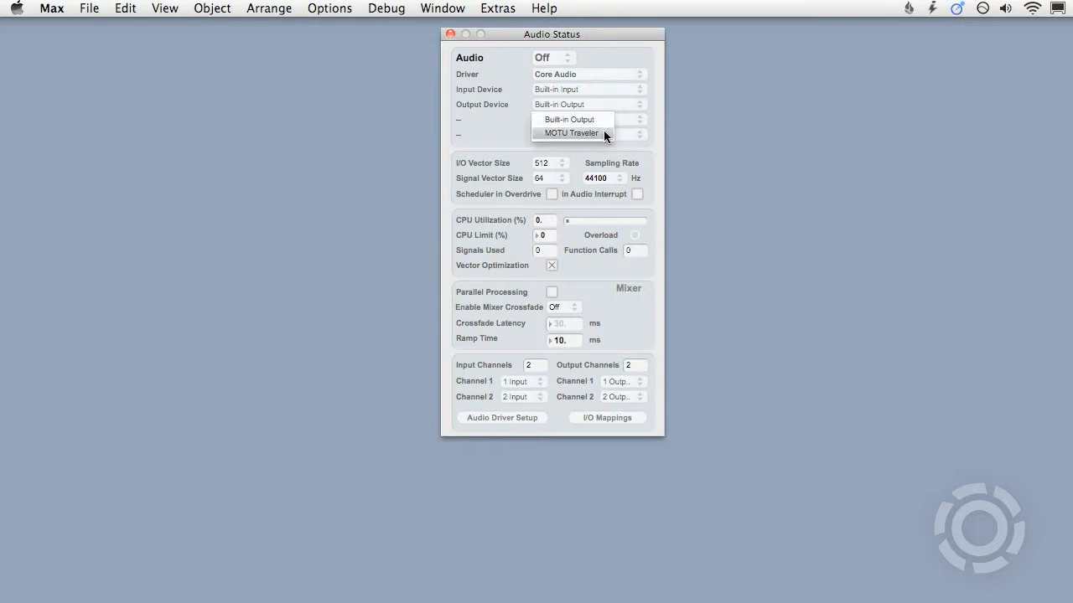
click(570, 132)
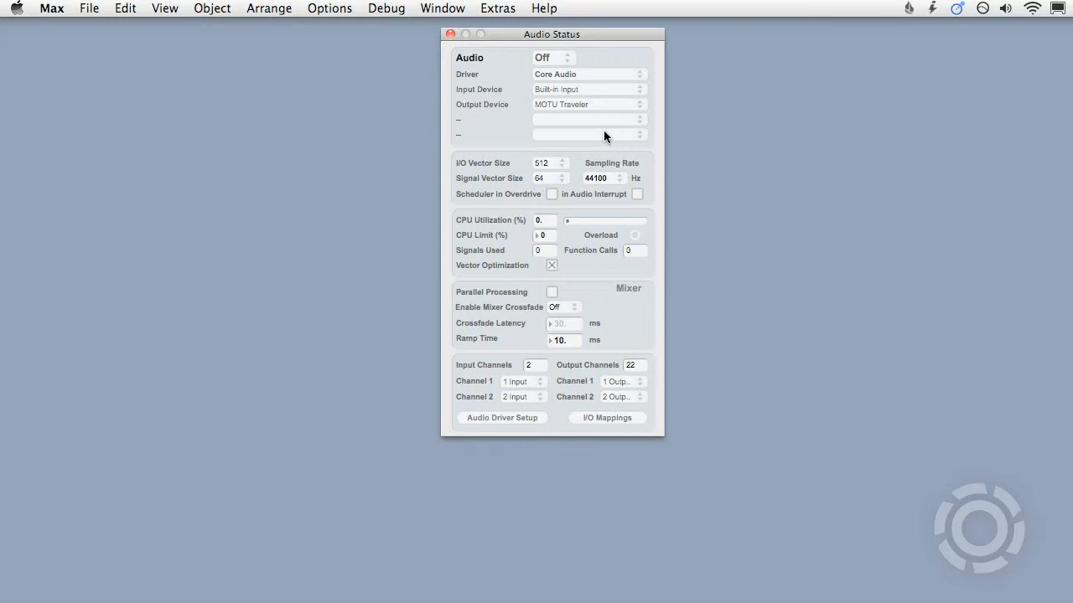
mouse_move(567, 70)
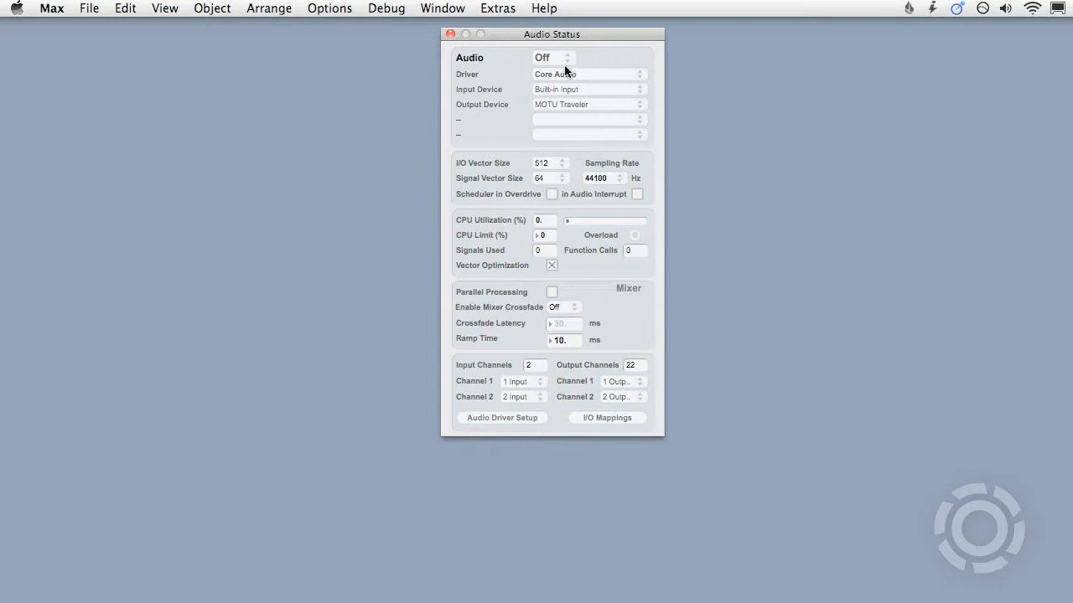
mouse_move(556, 99)
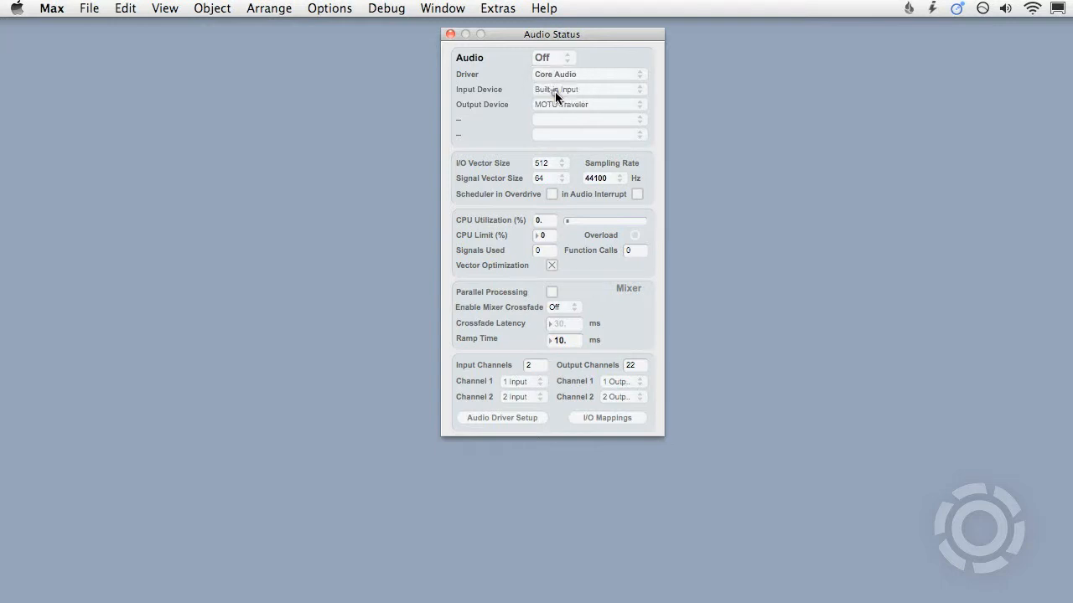
- Turn audio on and bring the noise patch forward beside the Audio Status window
click(552, 57)
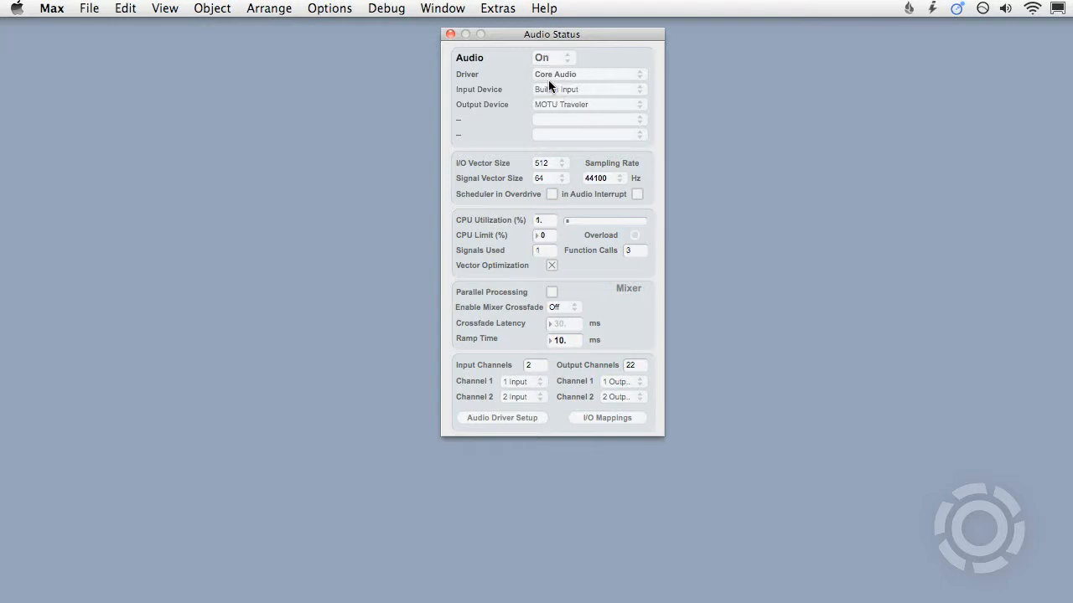
click(443, 9)
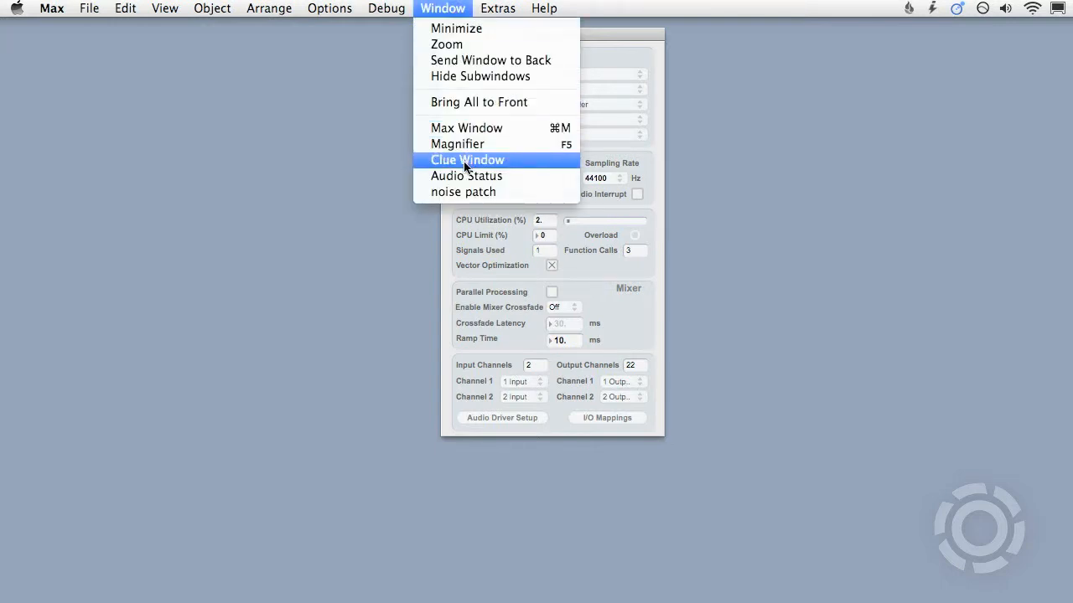
click(465, 176)
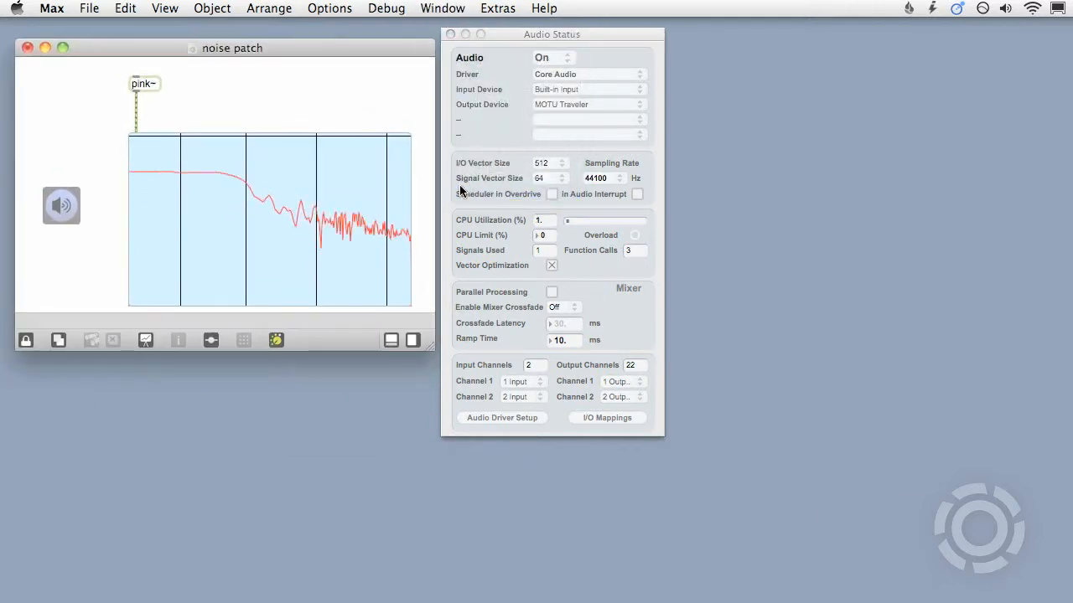
- Toggle audio off, on and off again to watch the signal, ending on the patch's mixer panel
click(553, 57)
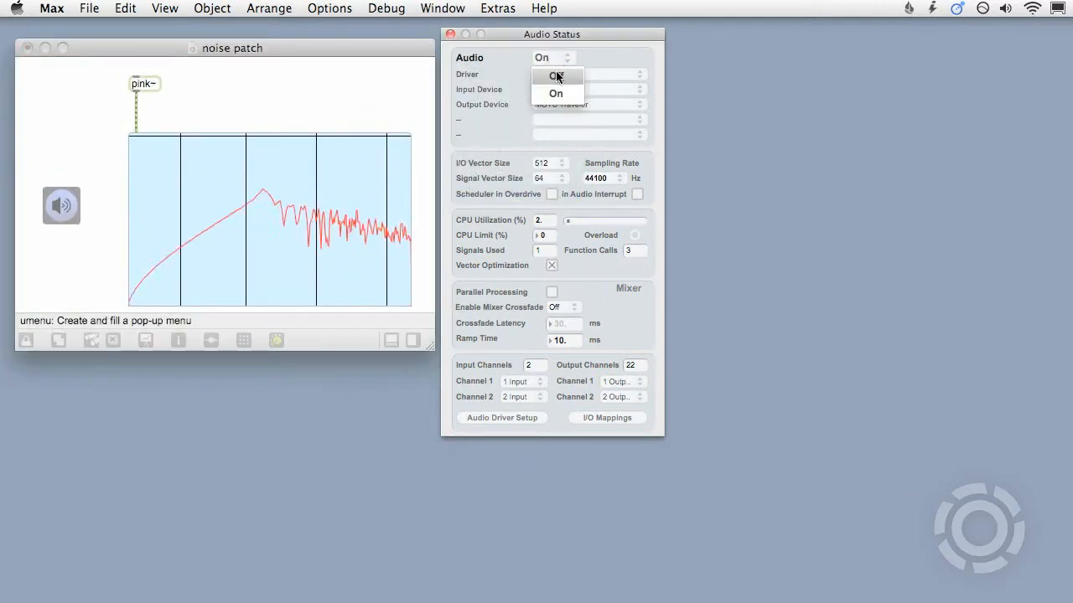
click(556, 77)
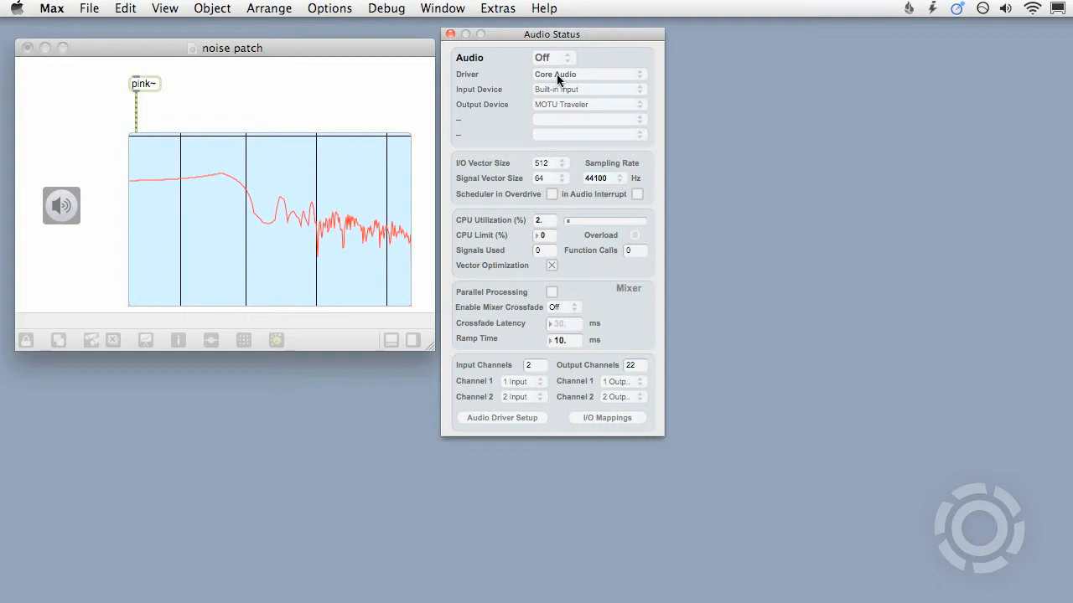
click(553, 57)
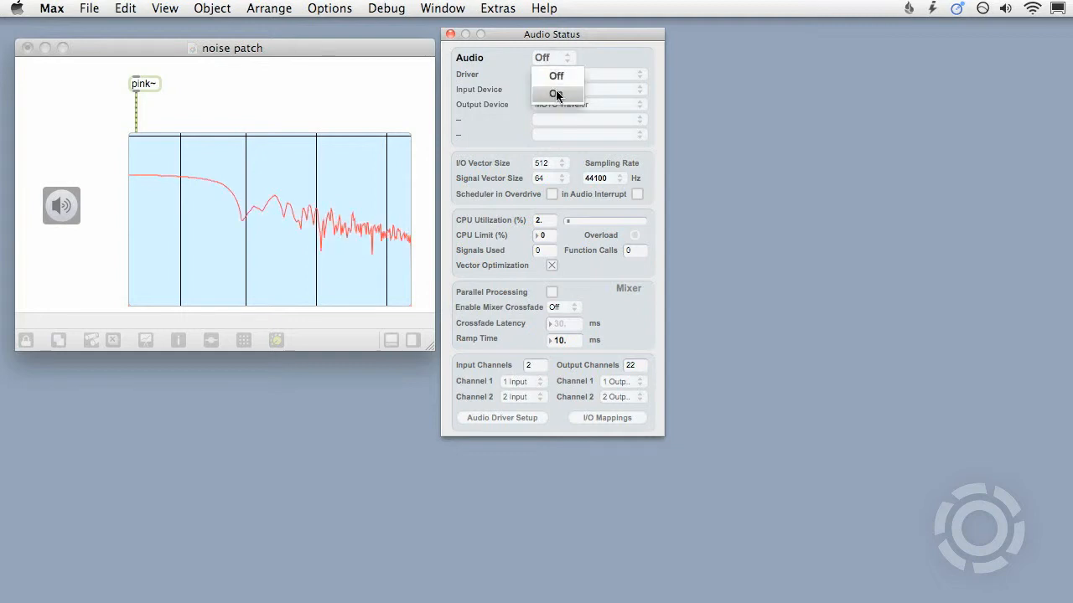
click(557, 94)
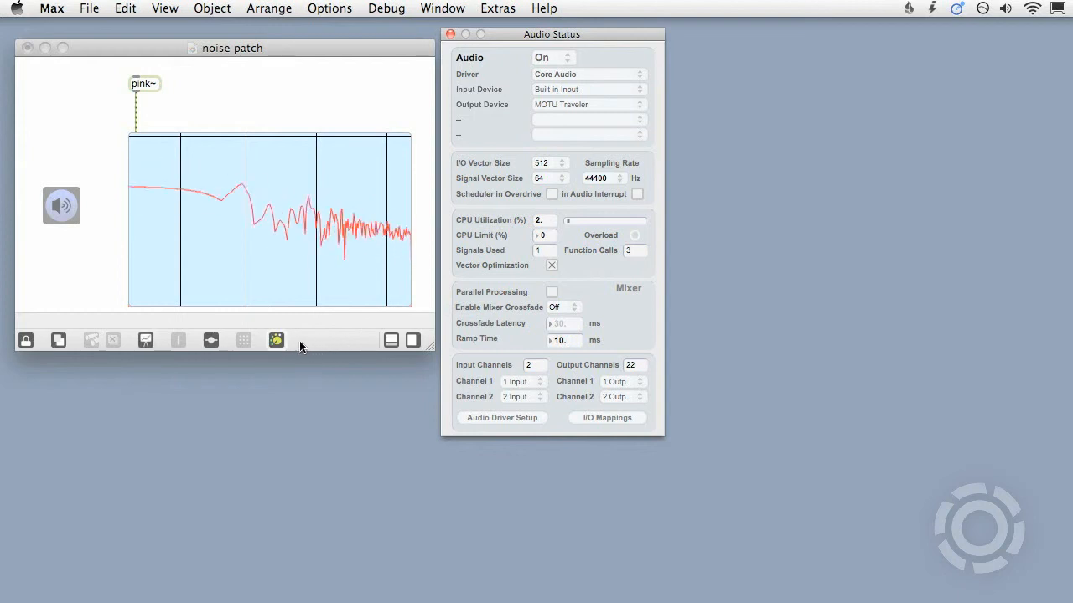
click(553, 57)
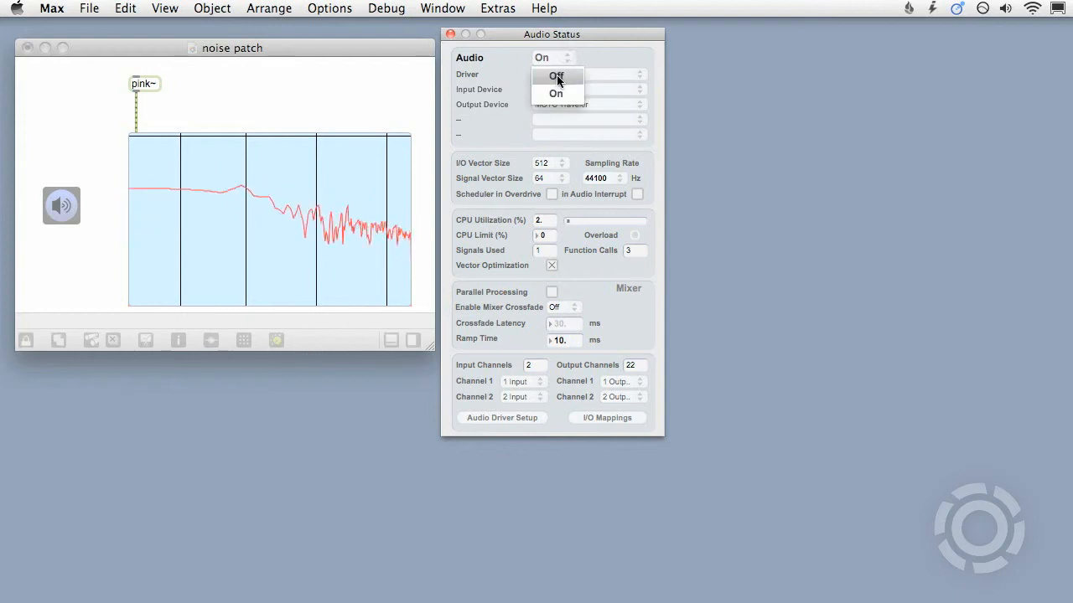
click(556, 94)
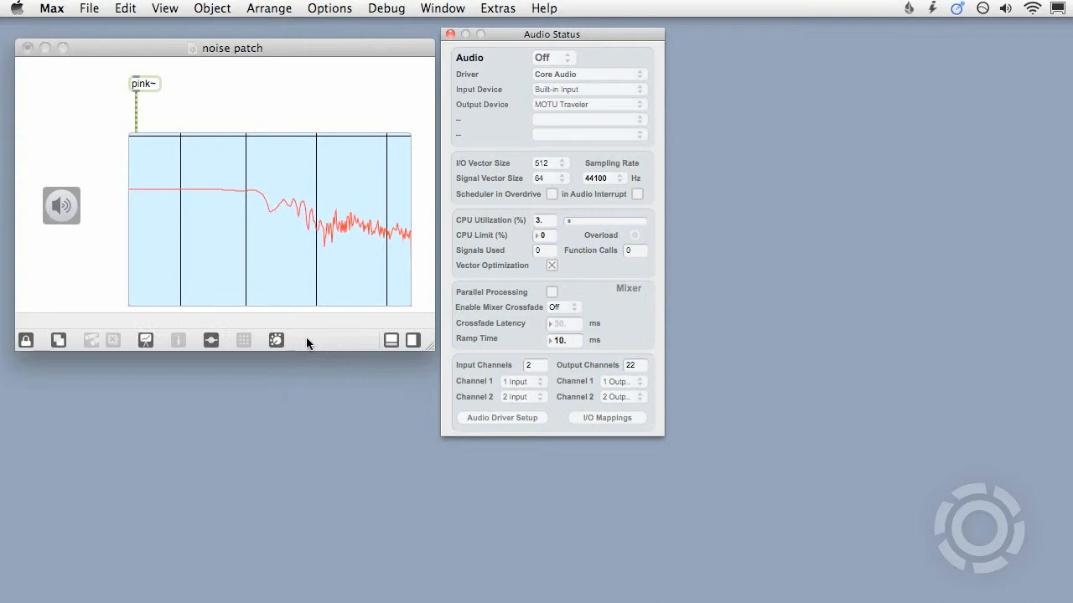
click(277, 340)
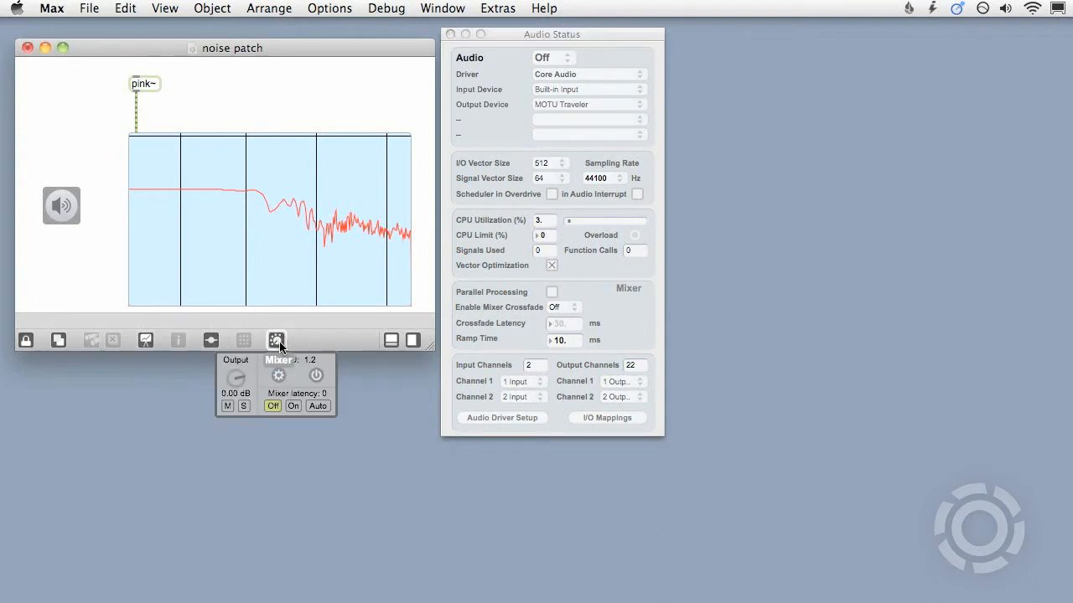